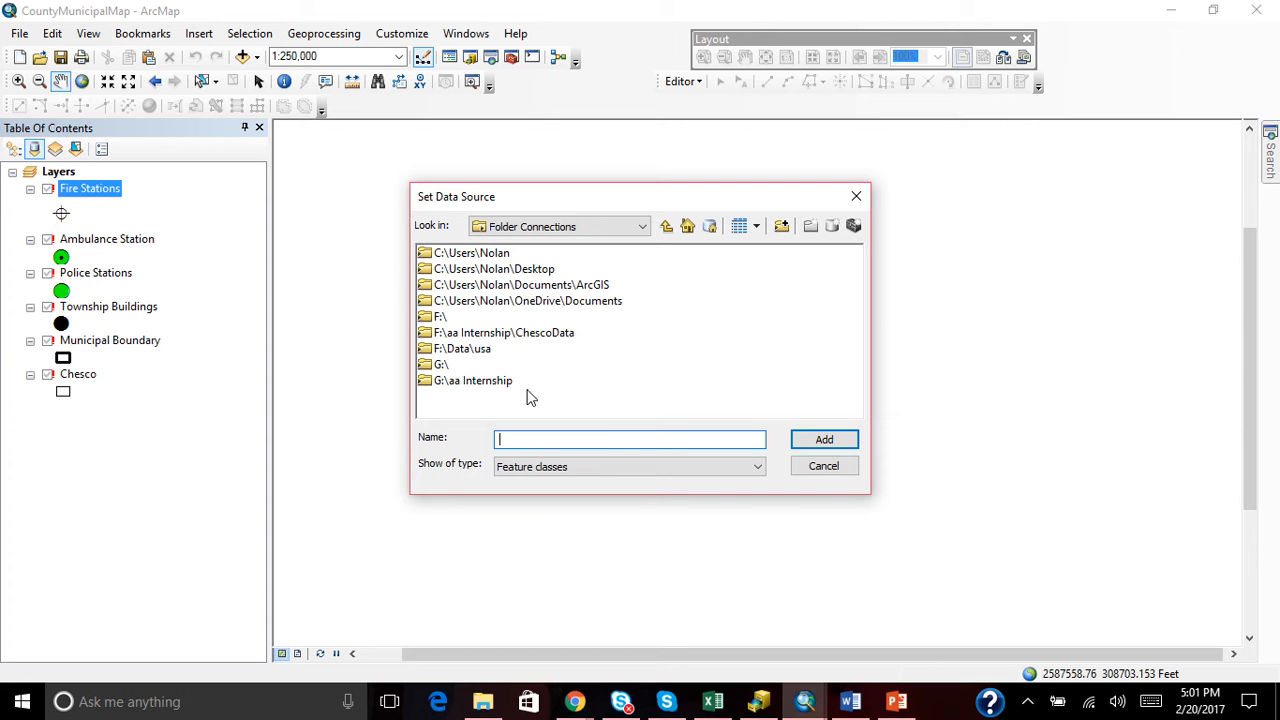
mouse_move(470, 396)
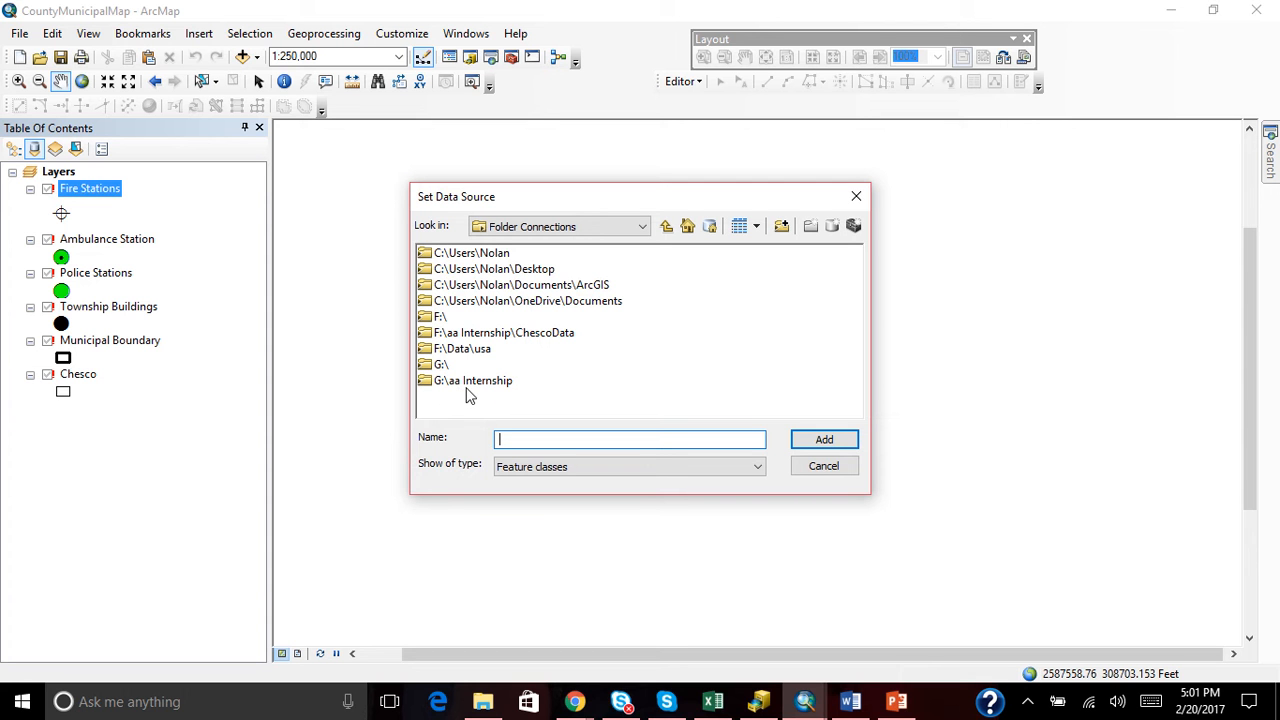
mouse_move(764, 260)
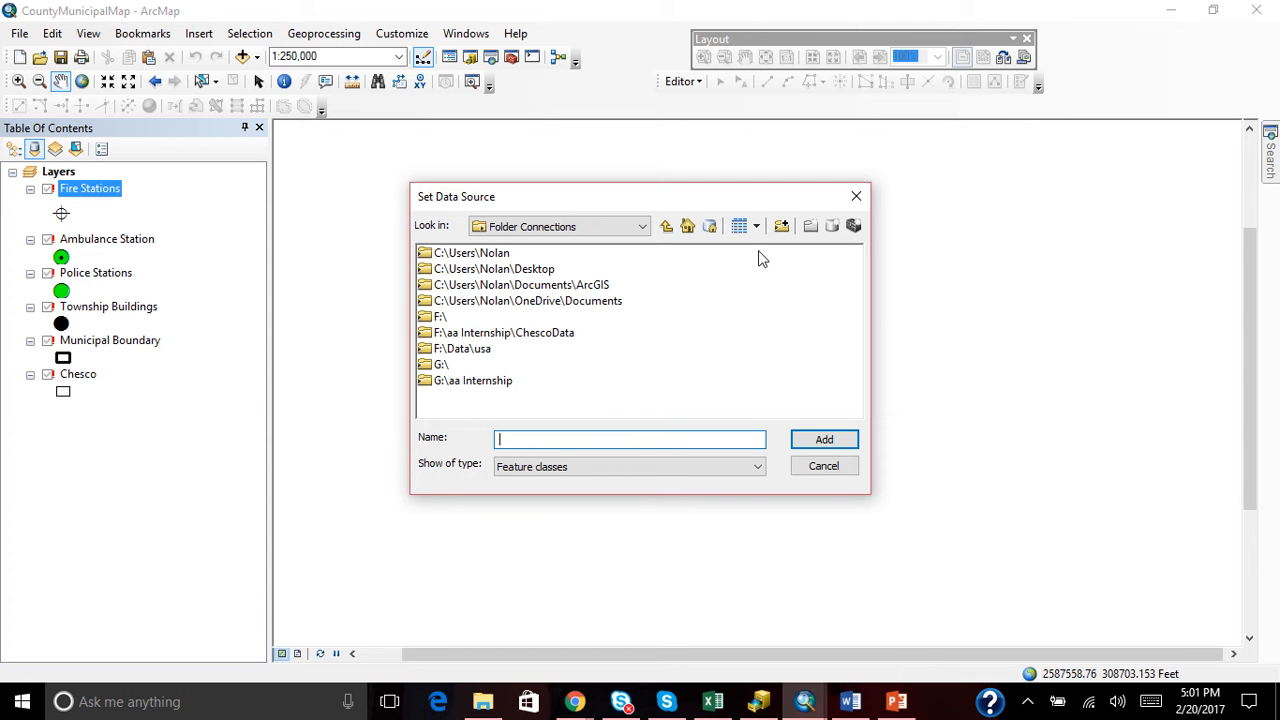
mouse_move(590, 348)
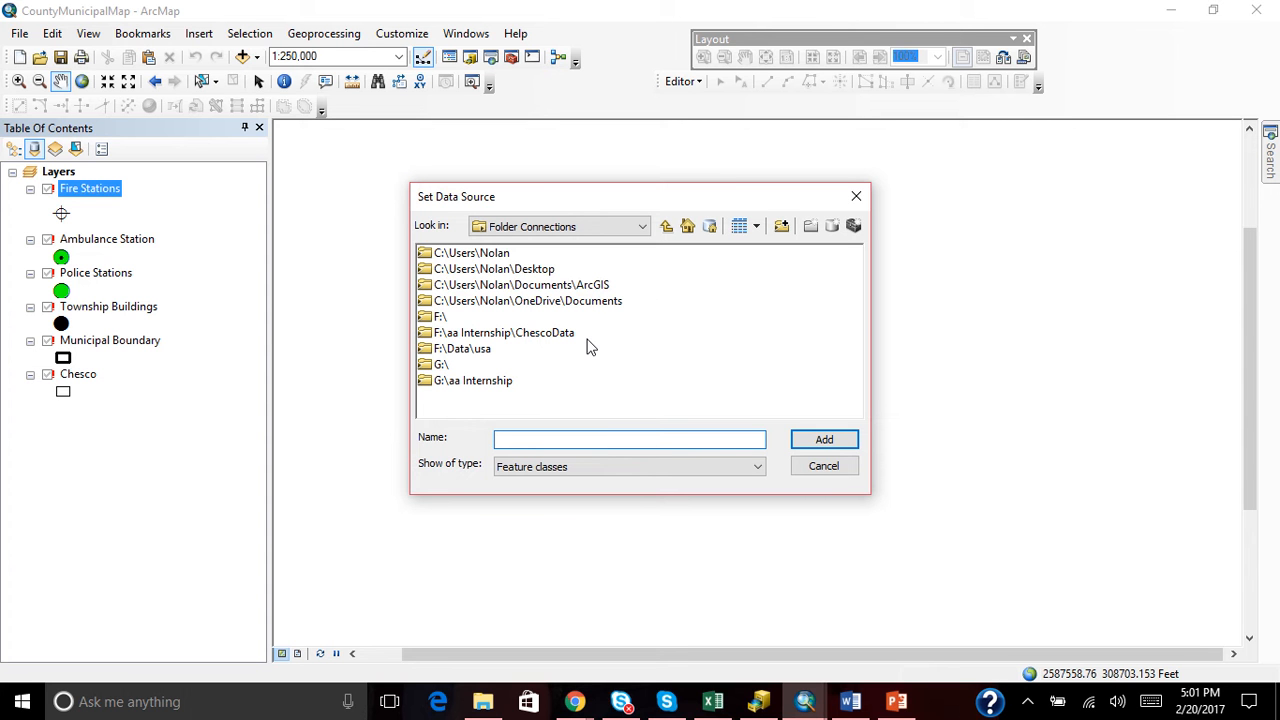
- Cancel out of the Set Data Source browser, leaving the six layers still broken
left_click(824, 464)
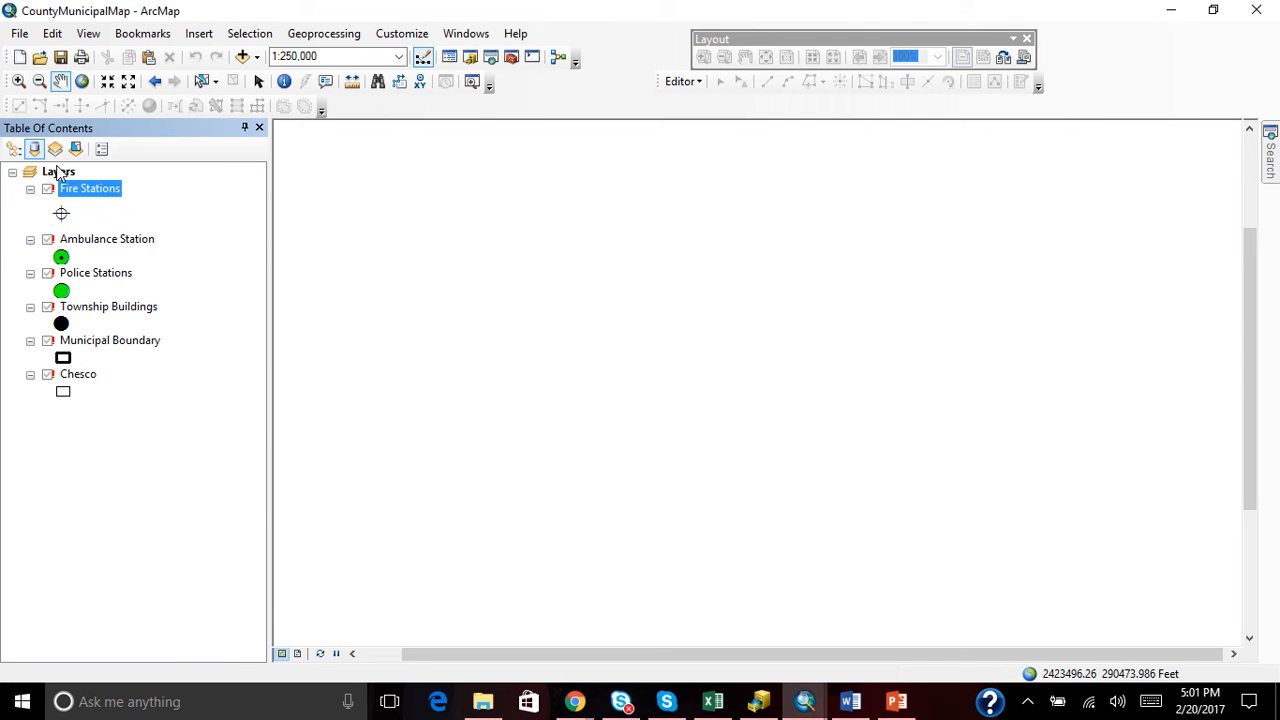
right_click(88, 188)
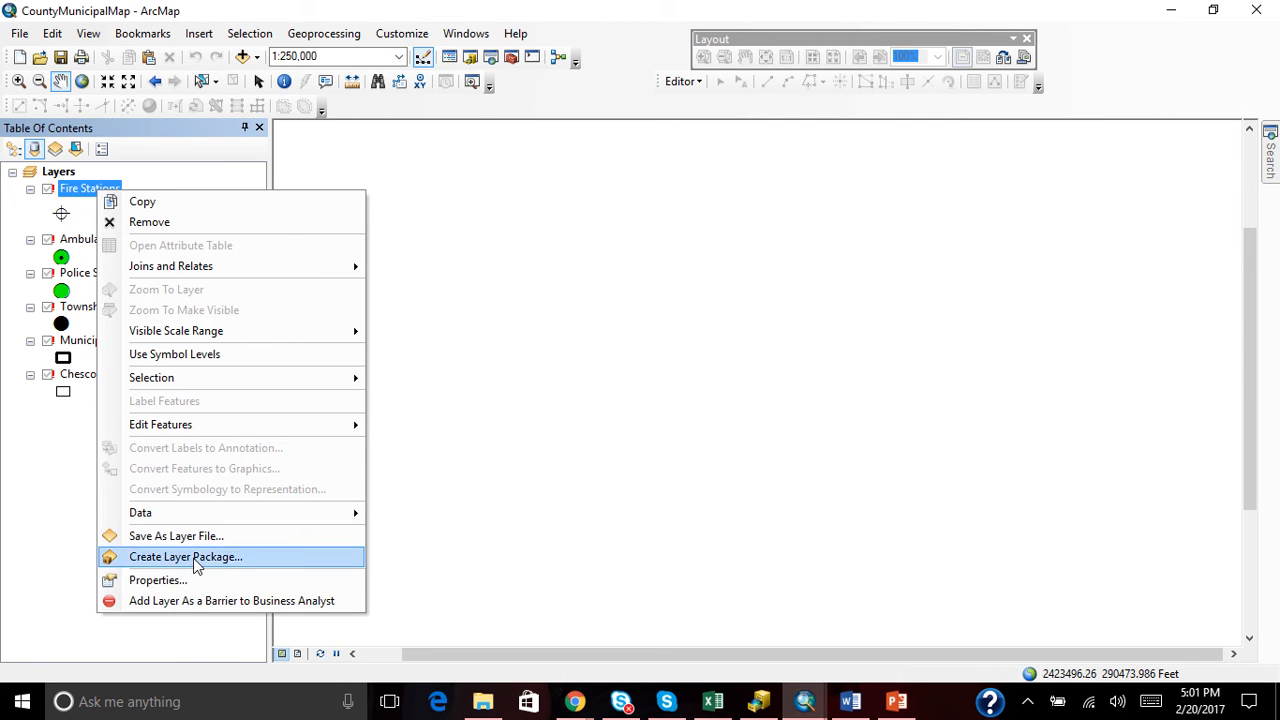
left_click(156, 580)
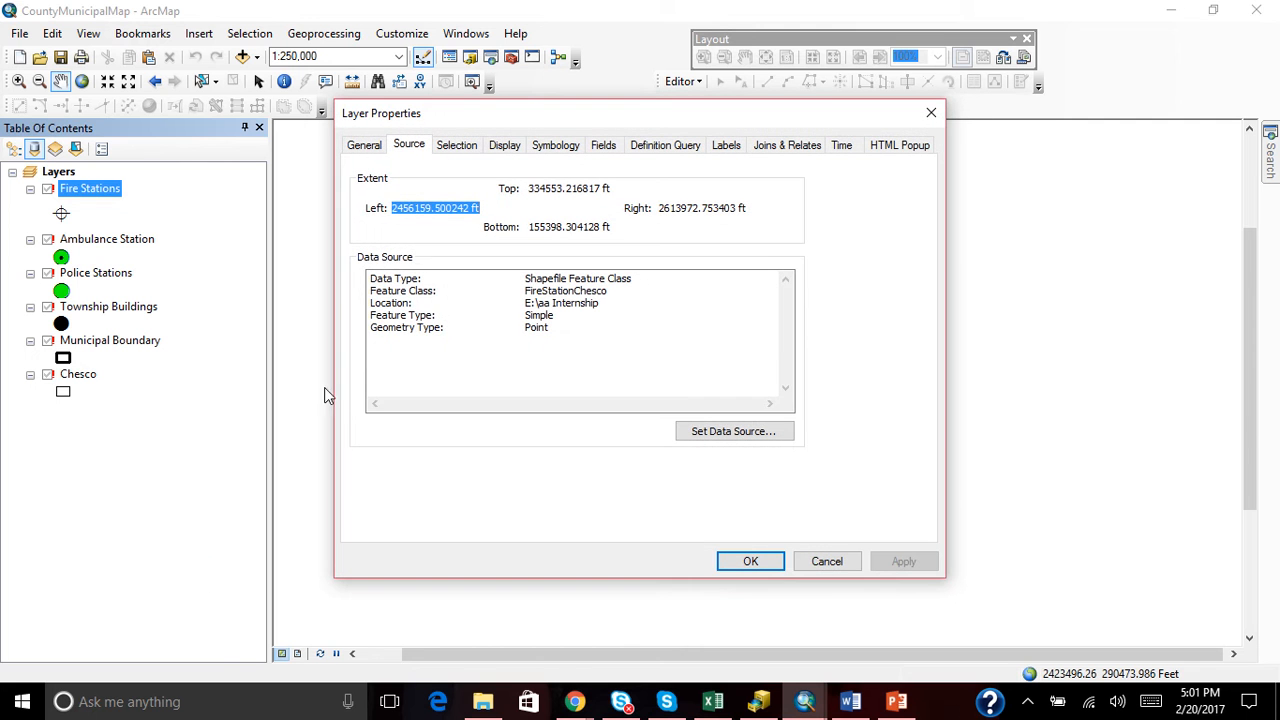
mouse_move(416, 152)
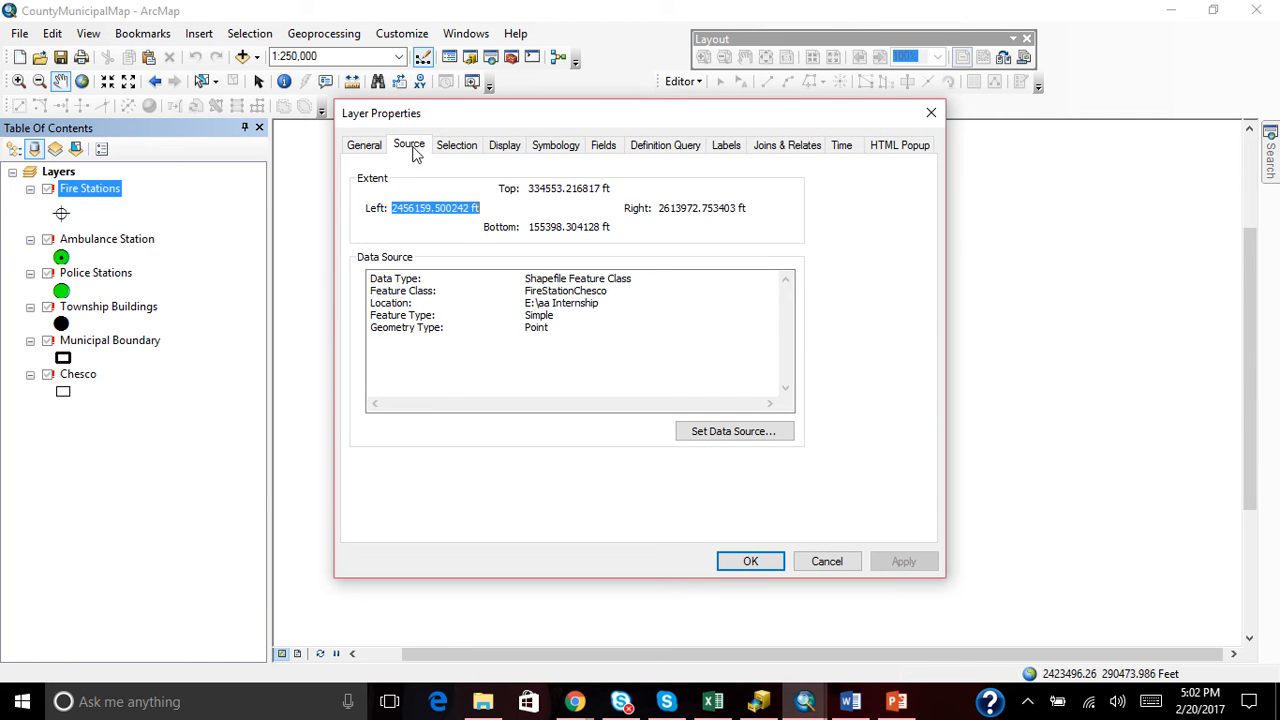
mouse_move(534, 308)
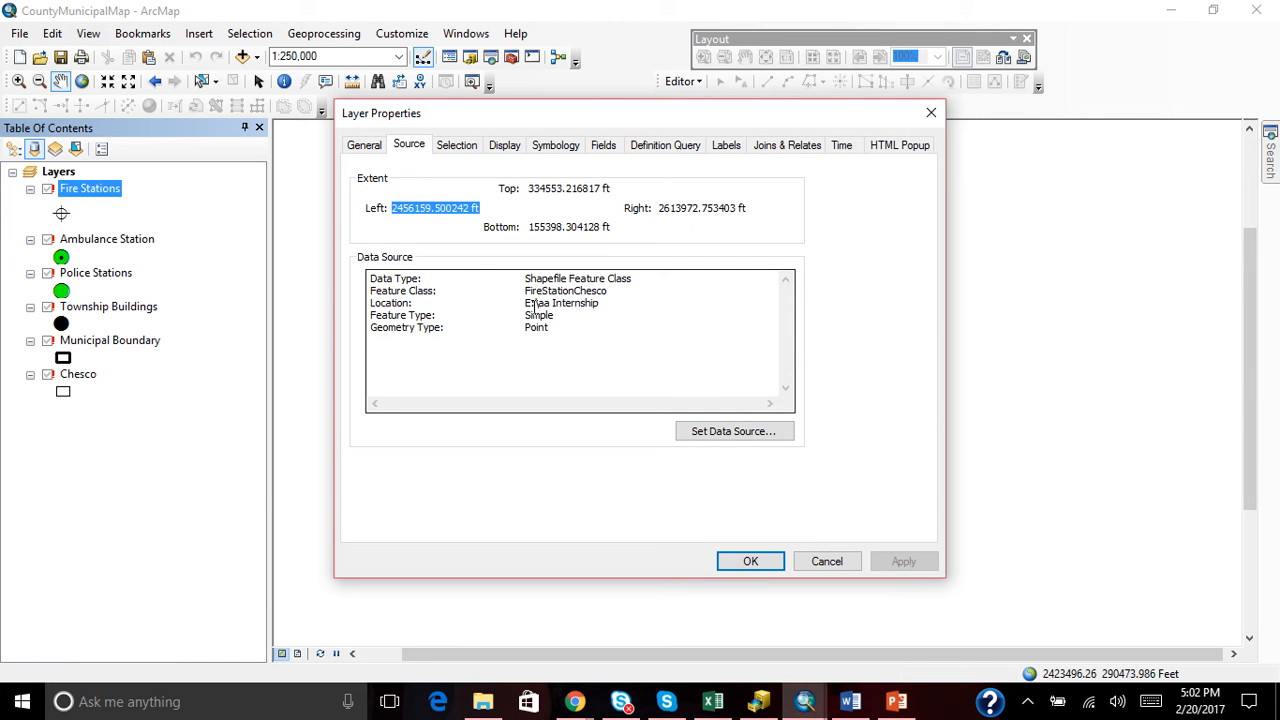
mouse_move(560, 312)
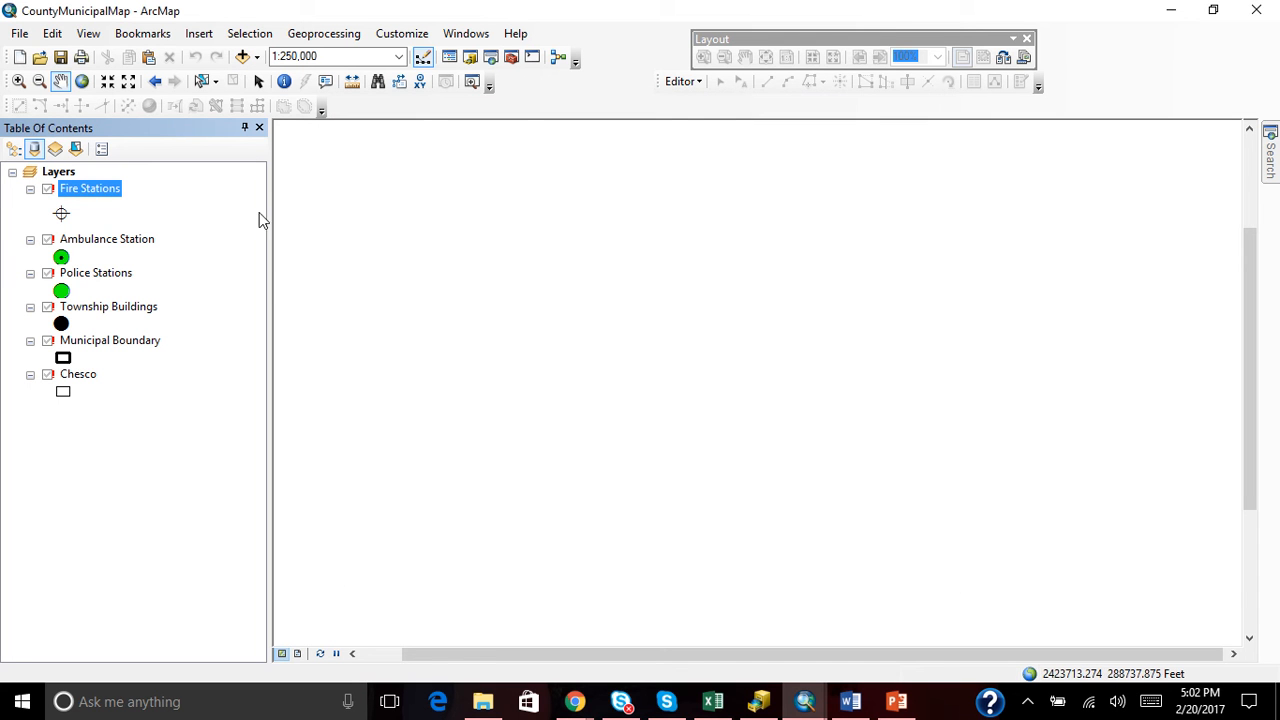
mouse_move(116, 208)
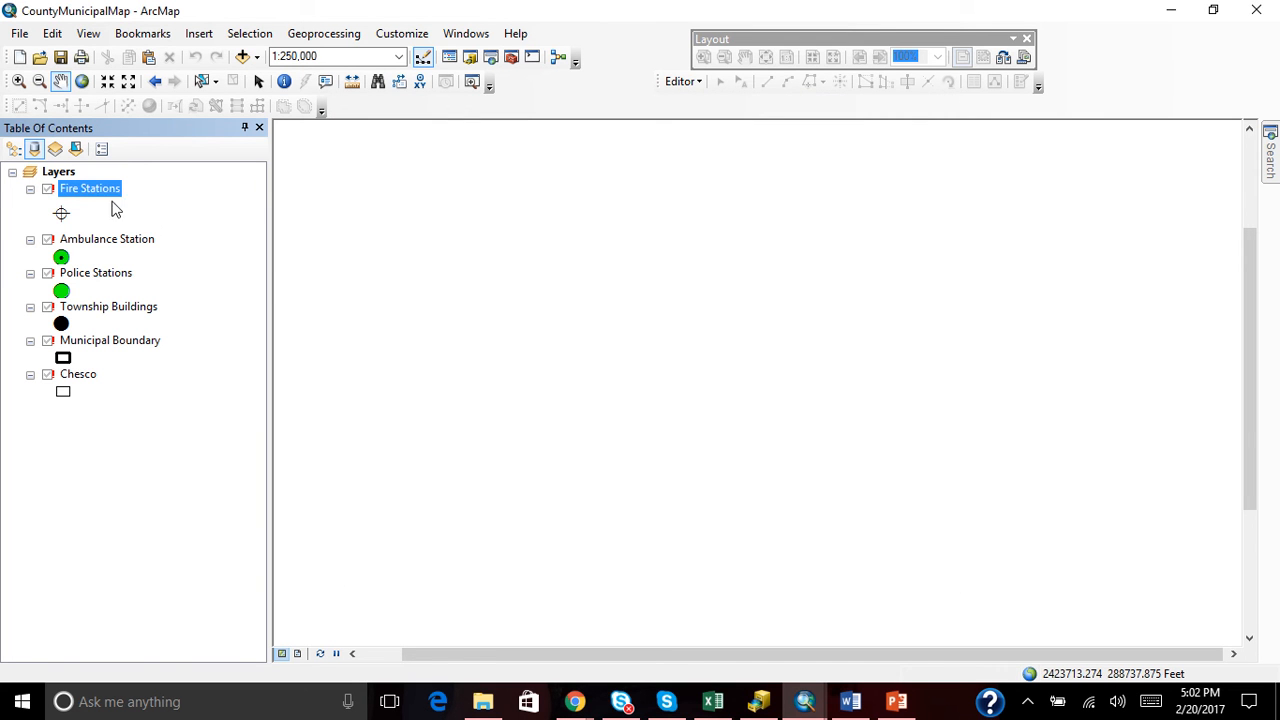
right_click(88, 188)
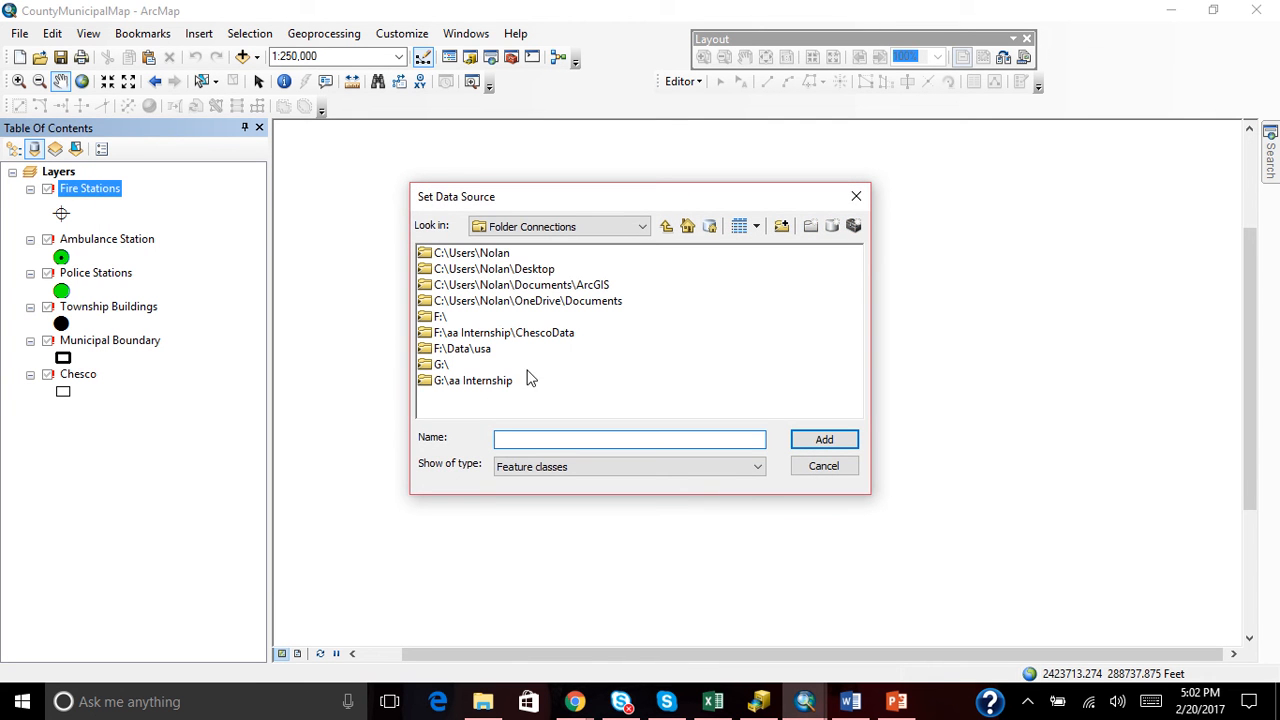
- Select FireStationChesco.shp in G:\aa Internship as the new source for Fire Stations
double_click(472, 380)
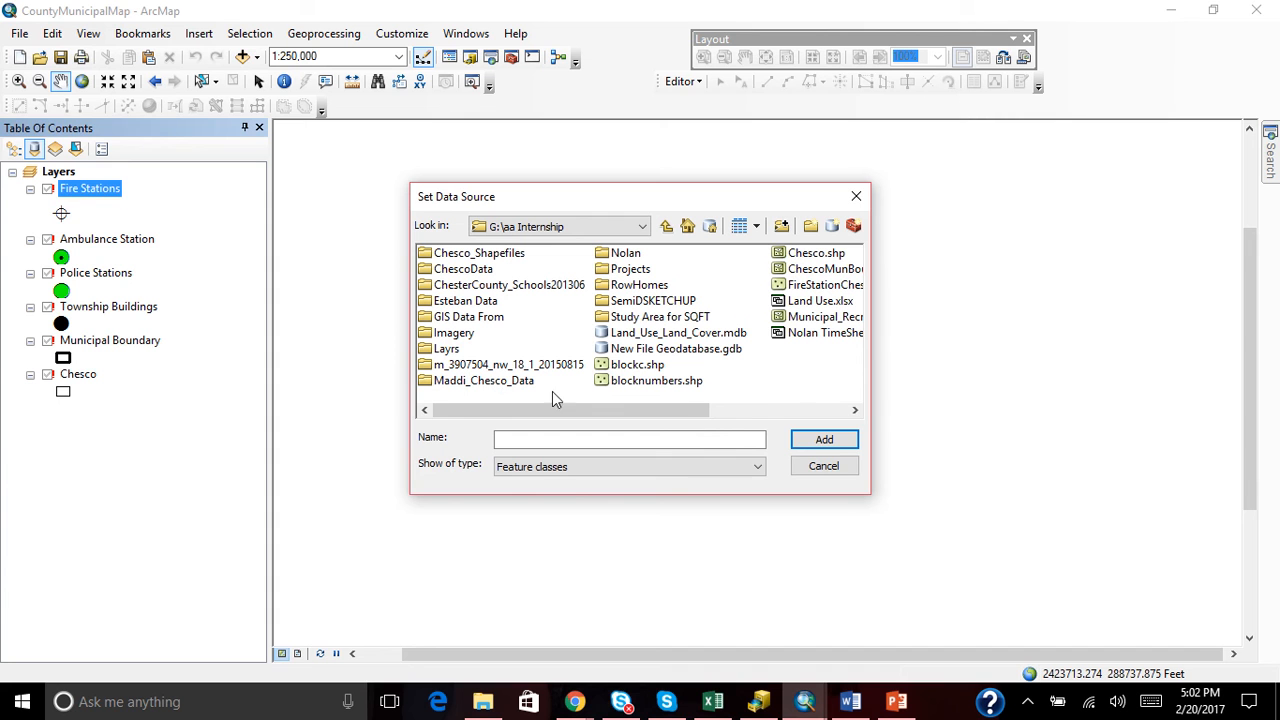
mouse_move(808, 312)
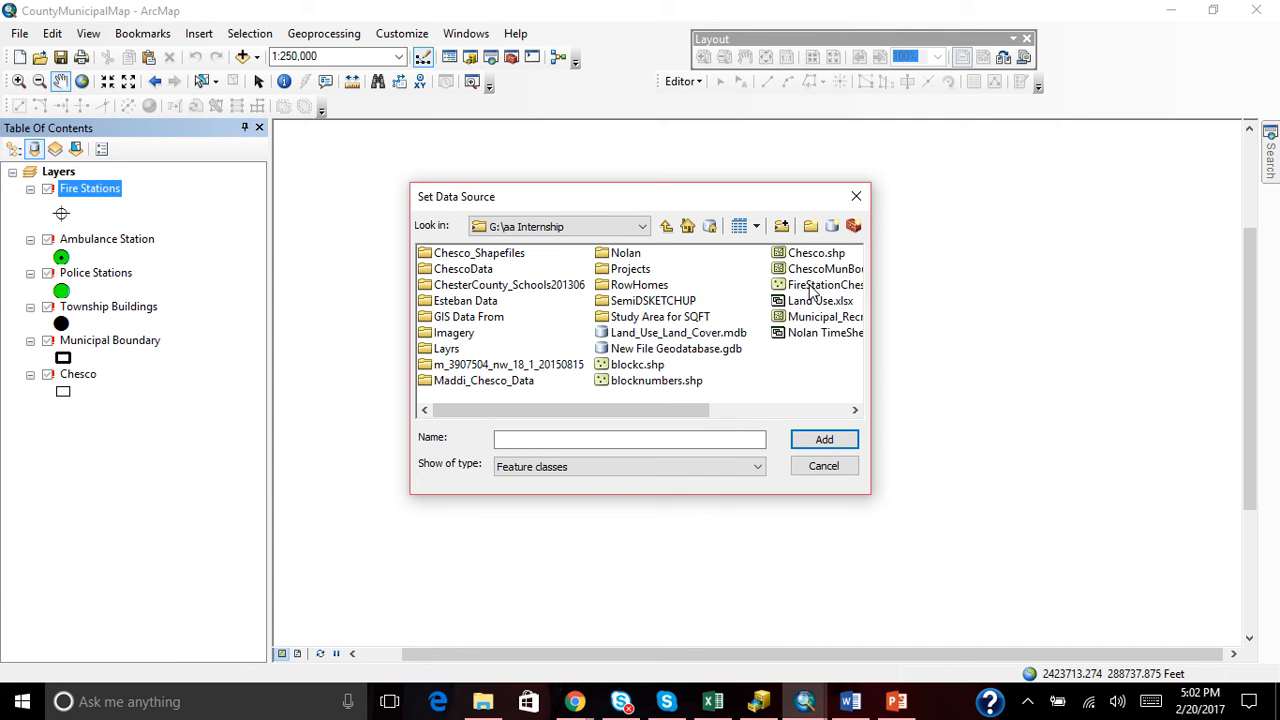
left_click(824, 284)
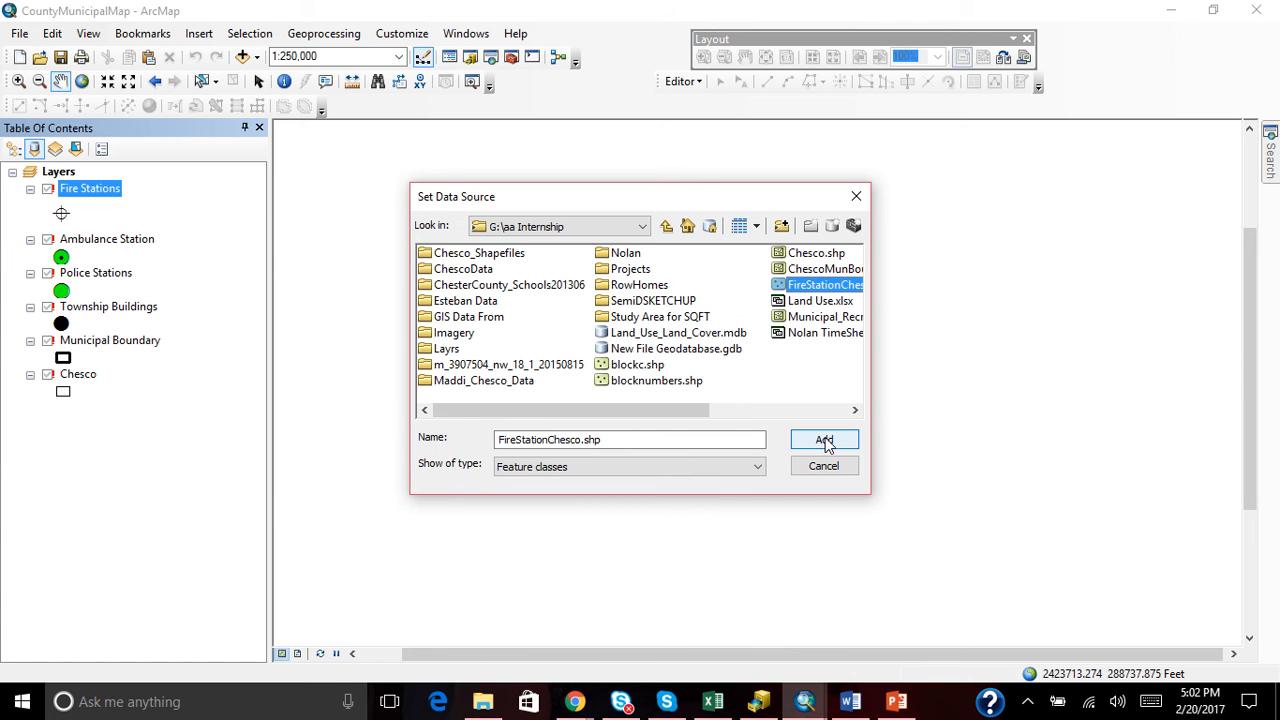
- Add the chosen shapefile so Fire Stations and the other layers redraw on the map
left_click(824, 442)
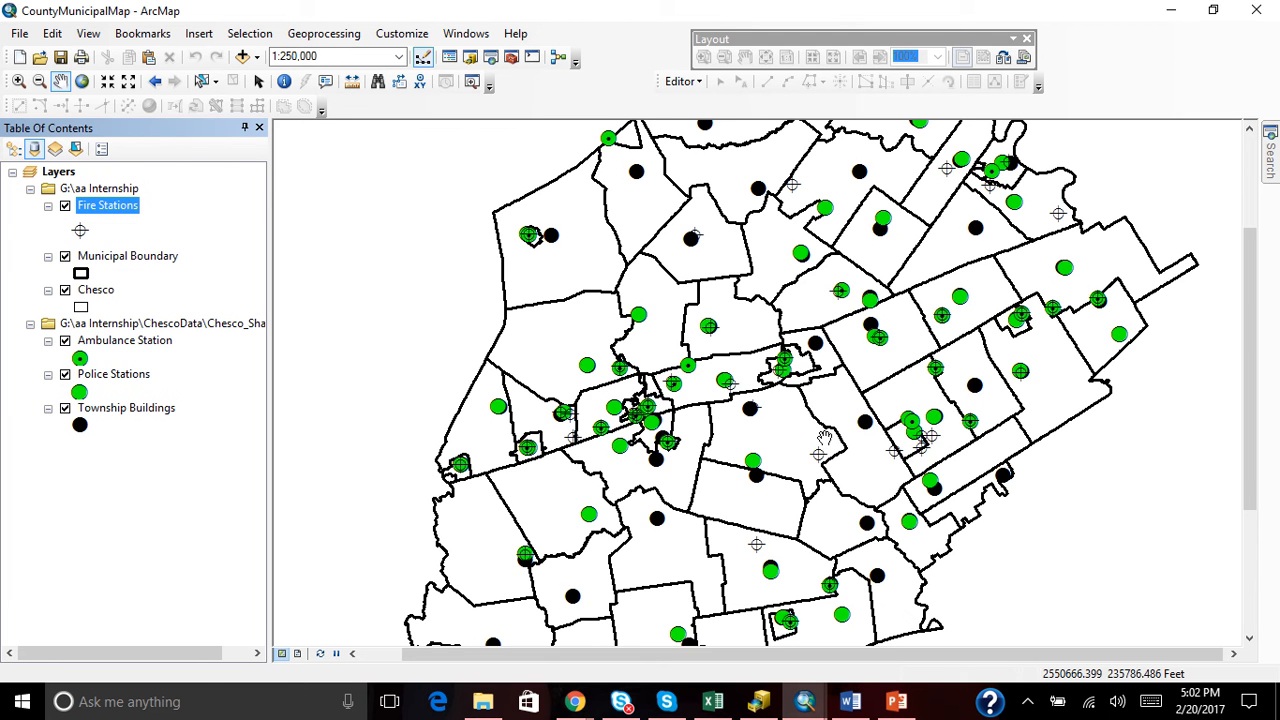
mouse_move(824, 440)
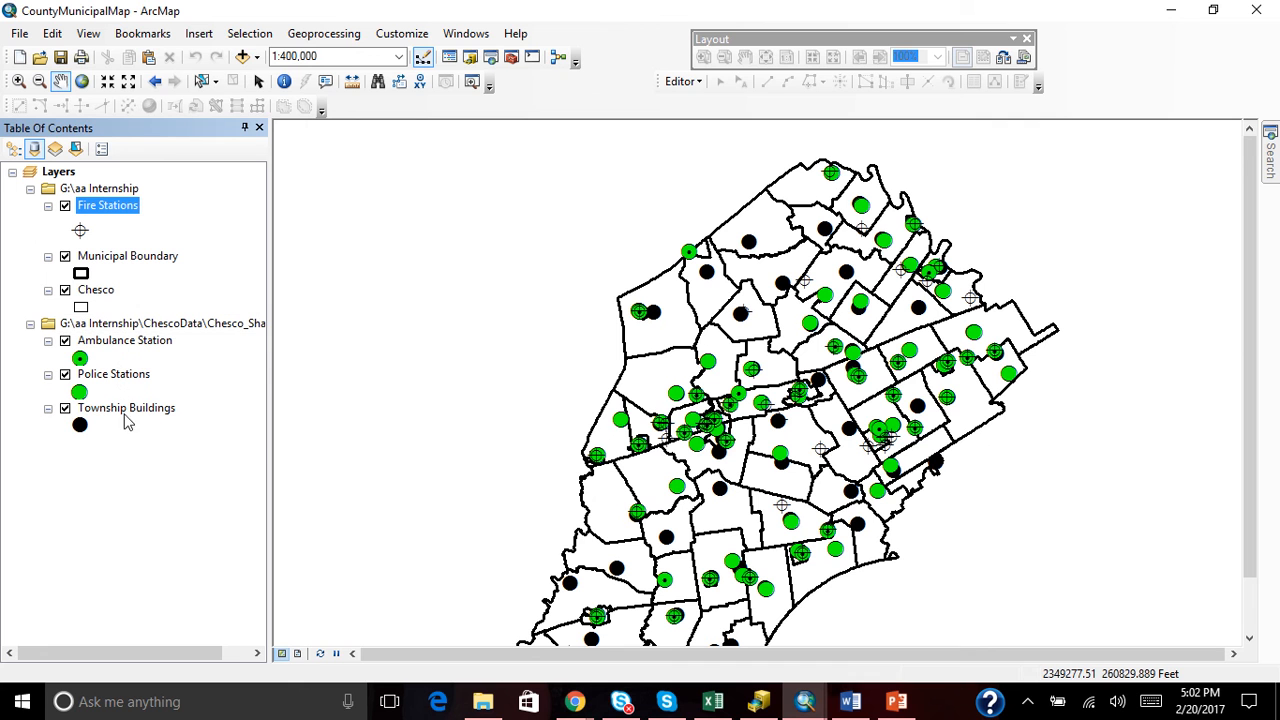
mouse_move(204, 324)
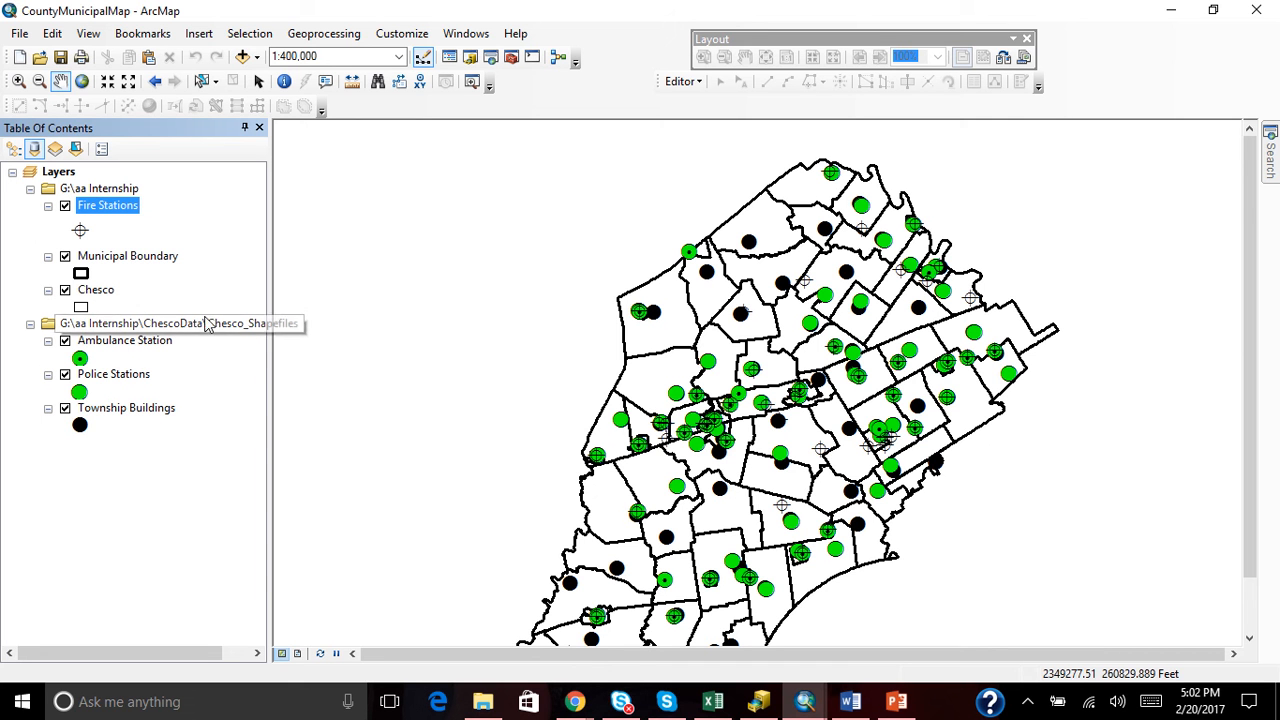
mouse_move(228, 416)
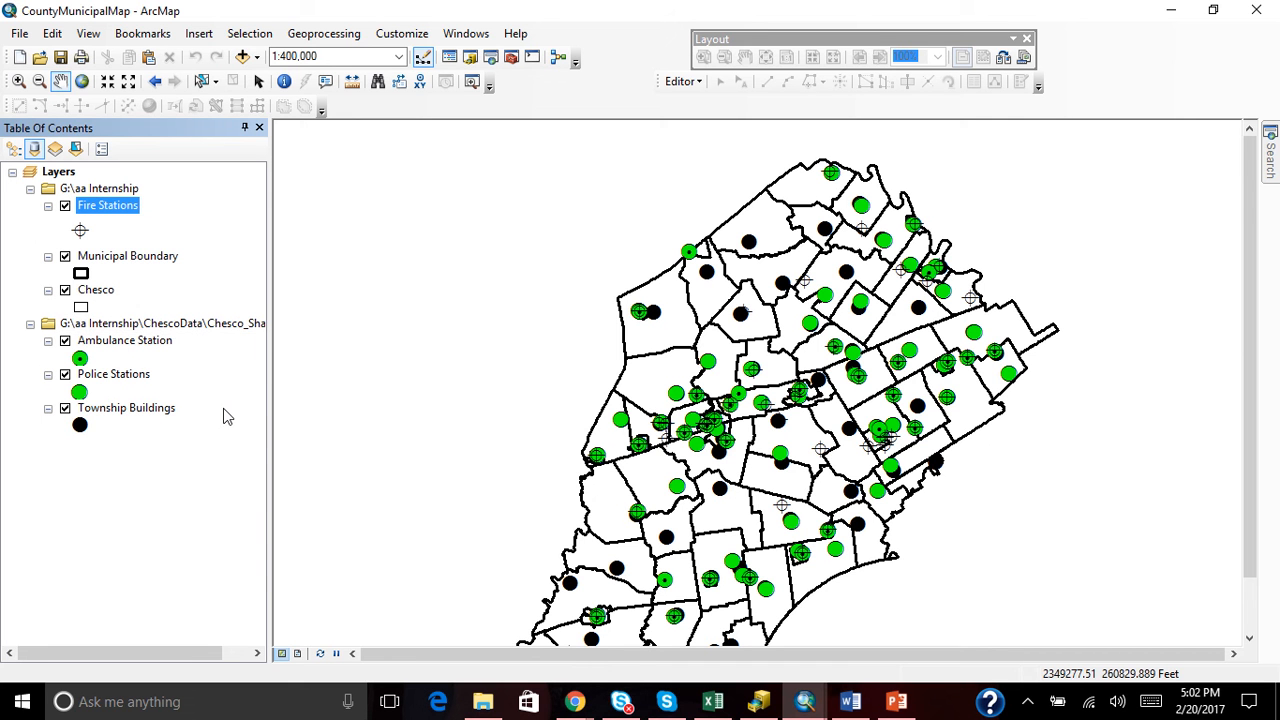
mouse_move(170, 366)
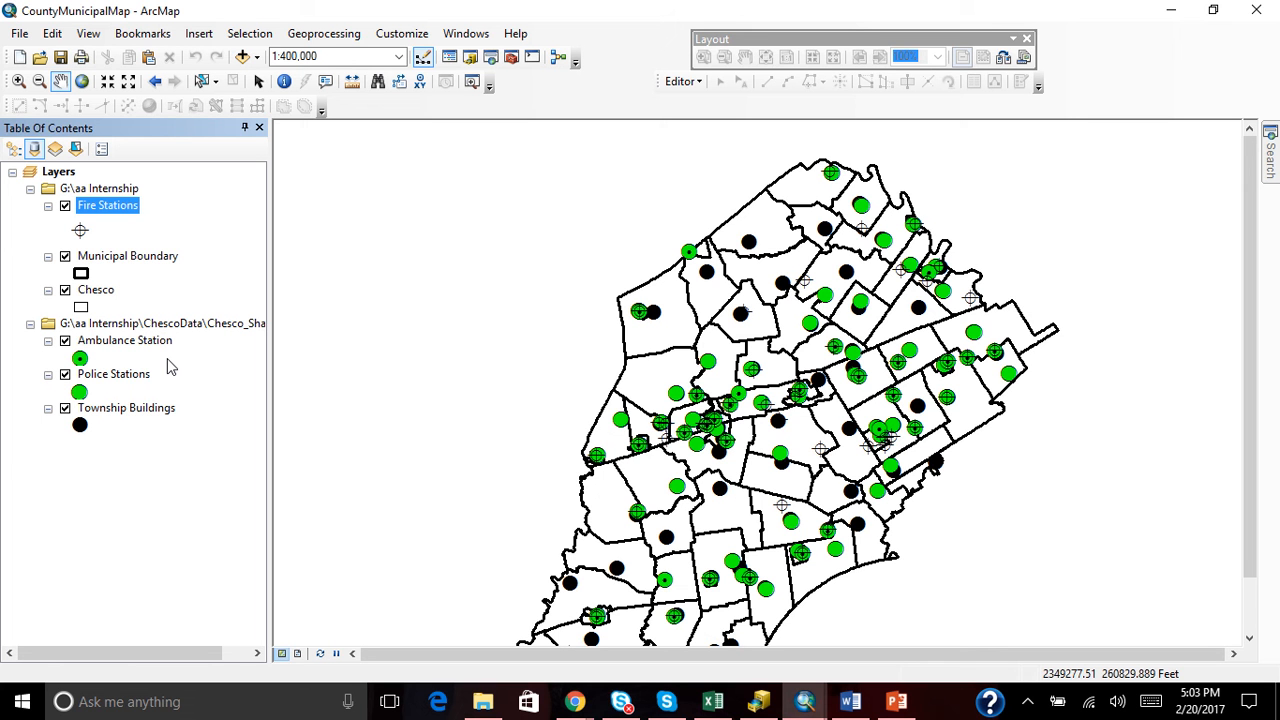
mouse_move(176, 358)
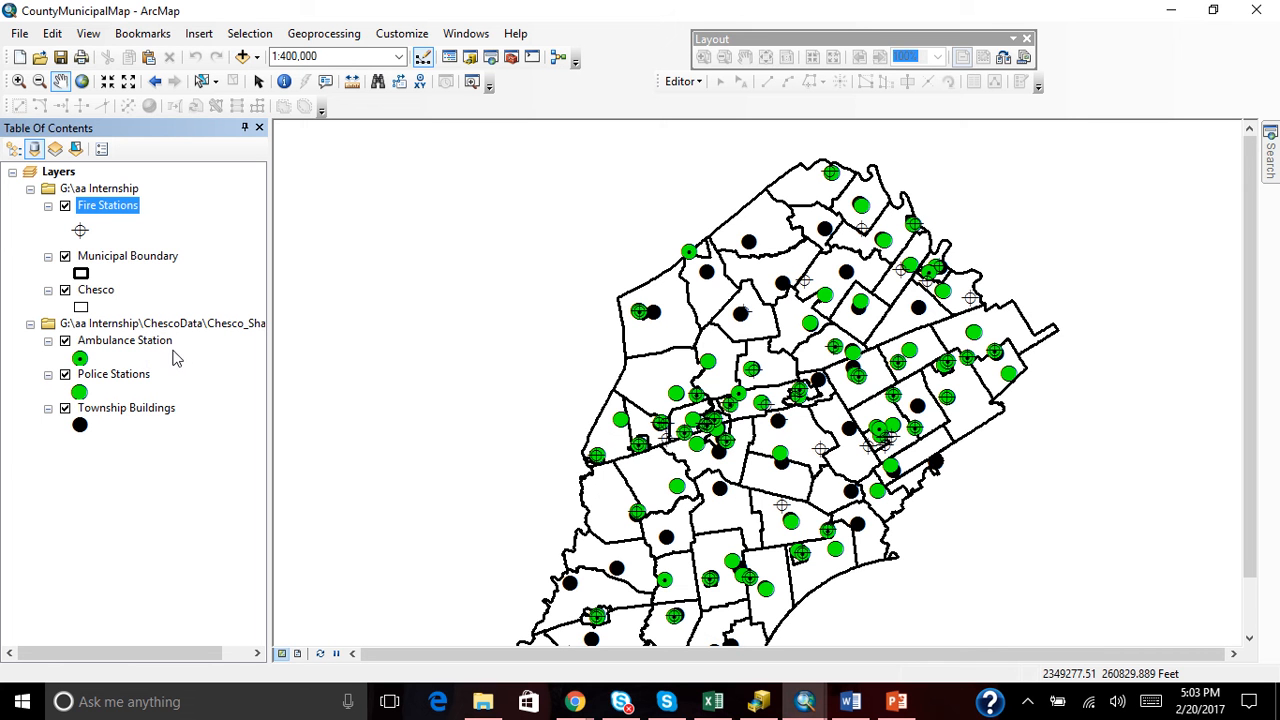
mouse_move(226, 350)
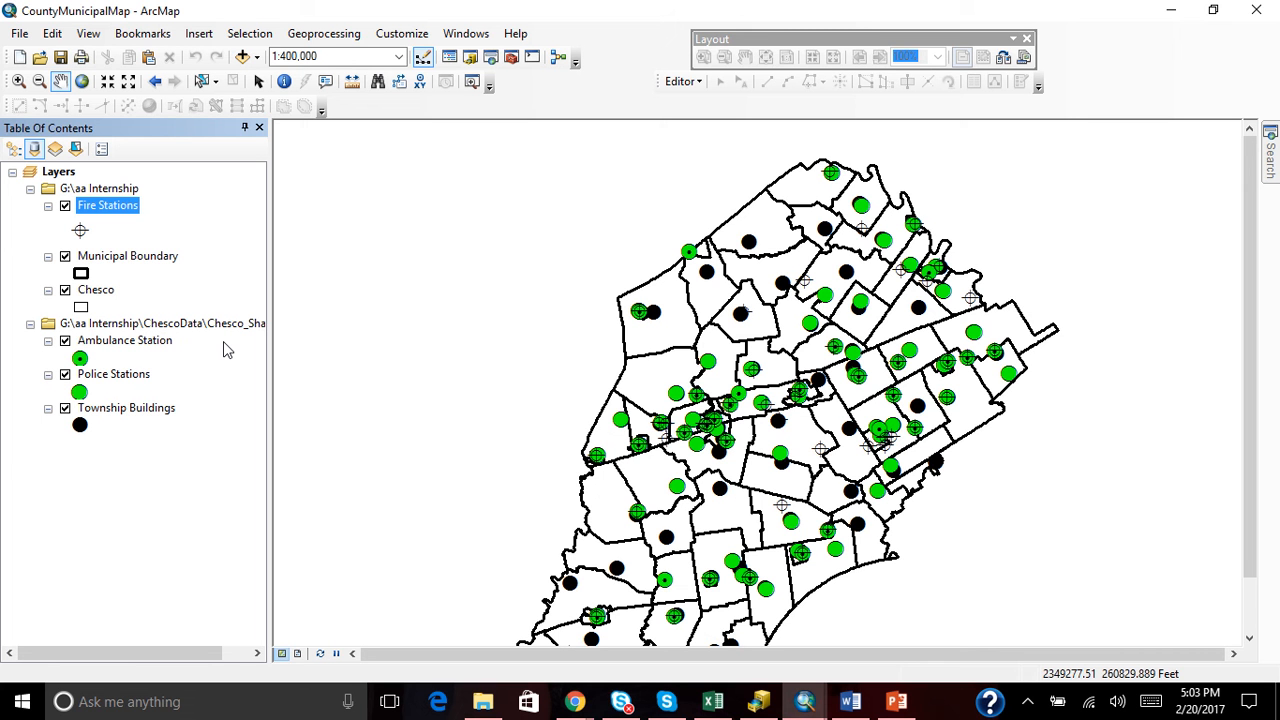